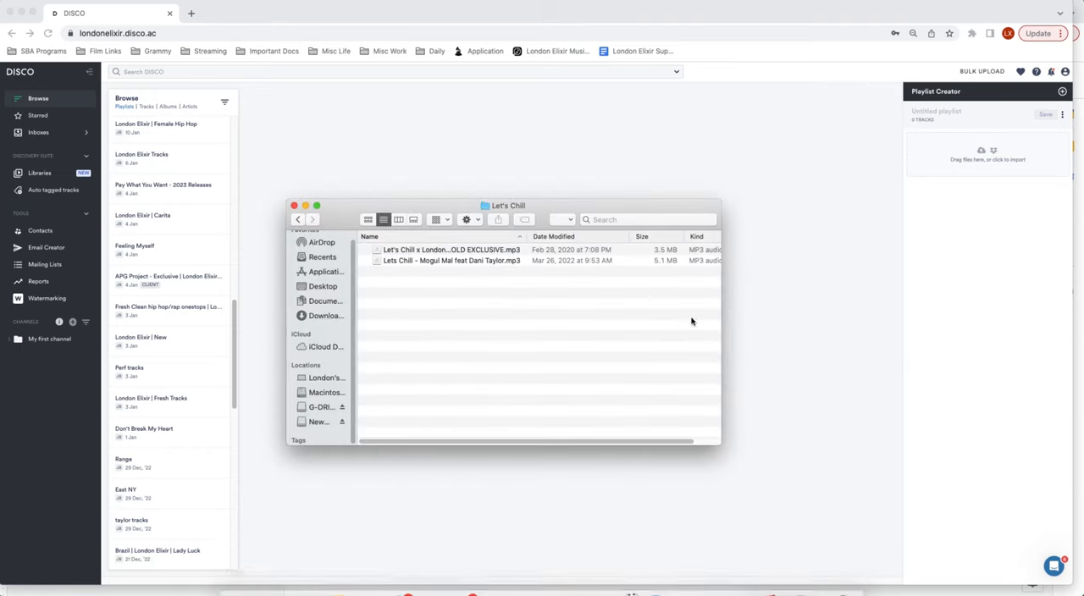
Step: Drag the Lets Chill MP3 from Finder into the Playlist Creator to upload it
drag(450, 261, 982, 156)
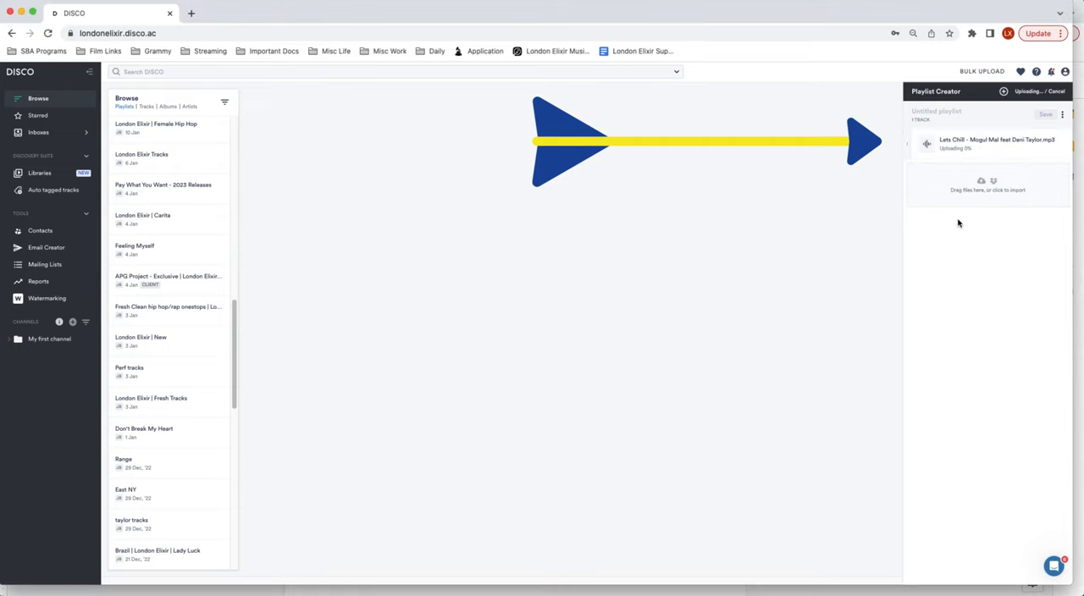
mouse_move(999, 169)
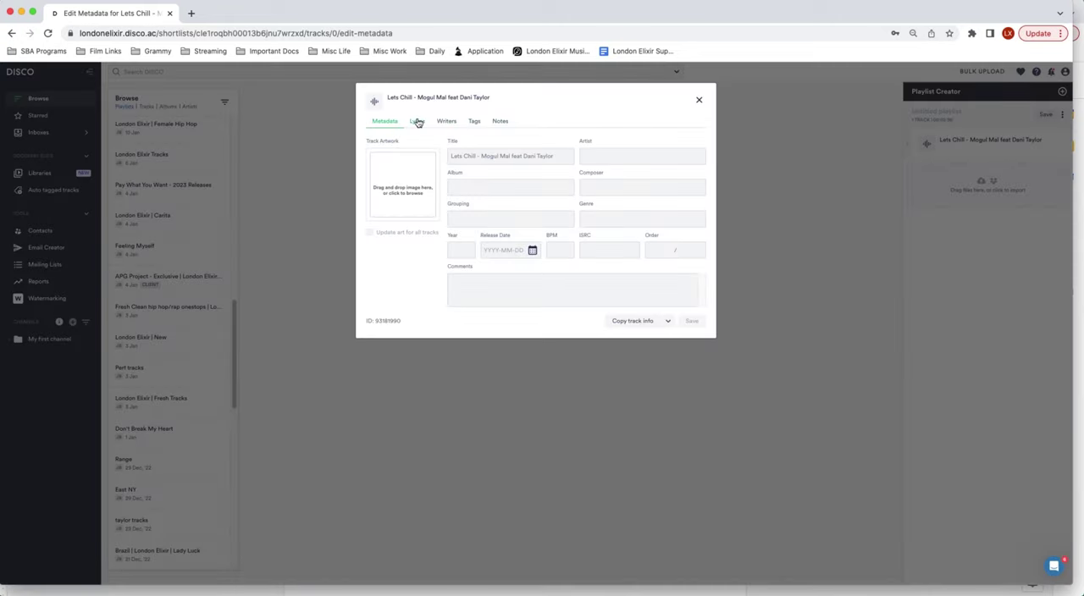
Step: Enter lyrics text for the track, then review its Writers and Tags details
click(417, 122)
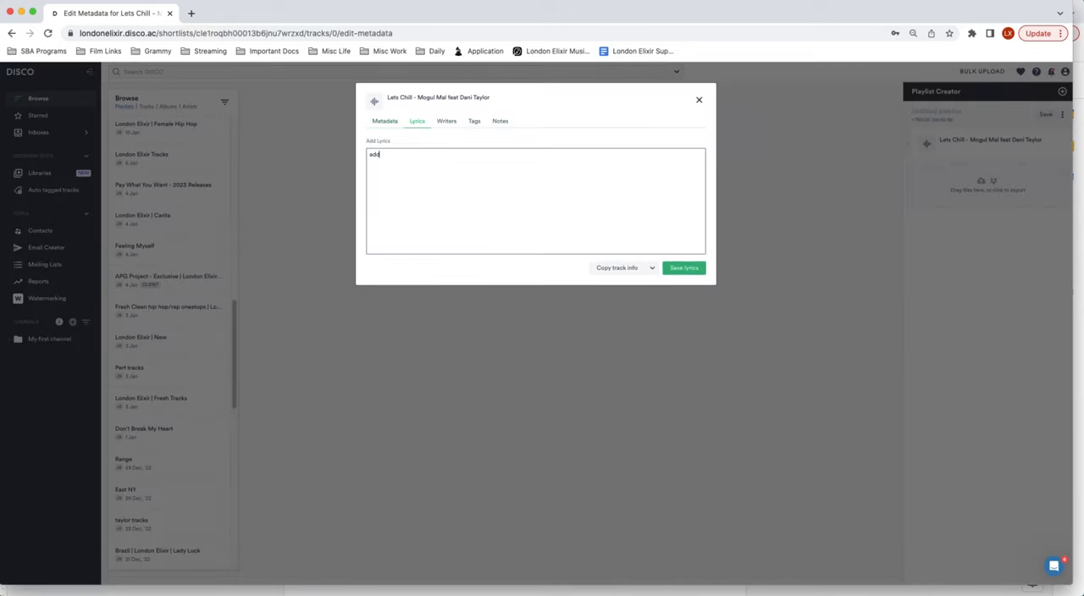
text(your lyrics h)
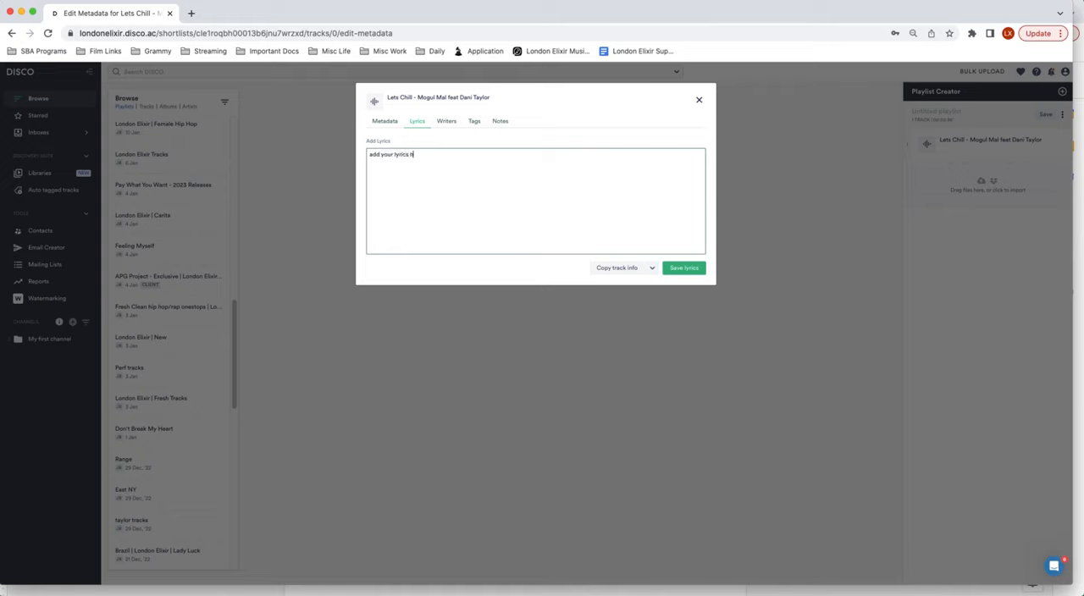
click(447, 121)
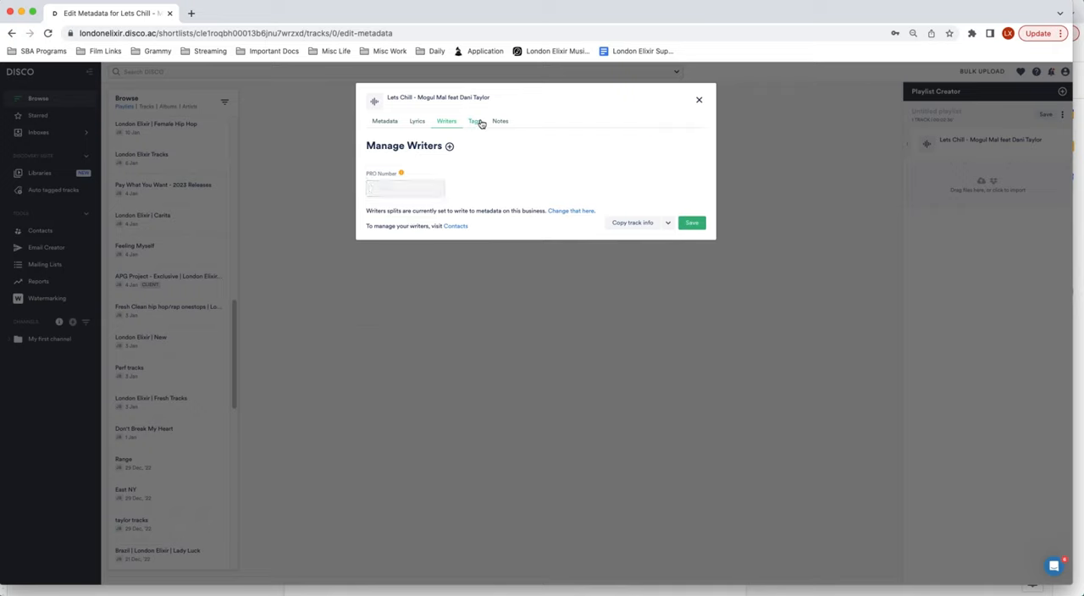
click(474, 120)
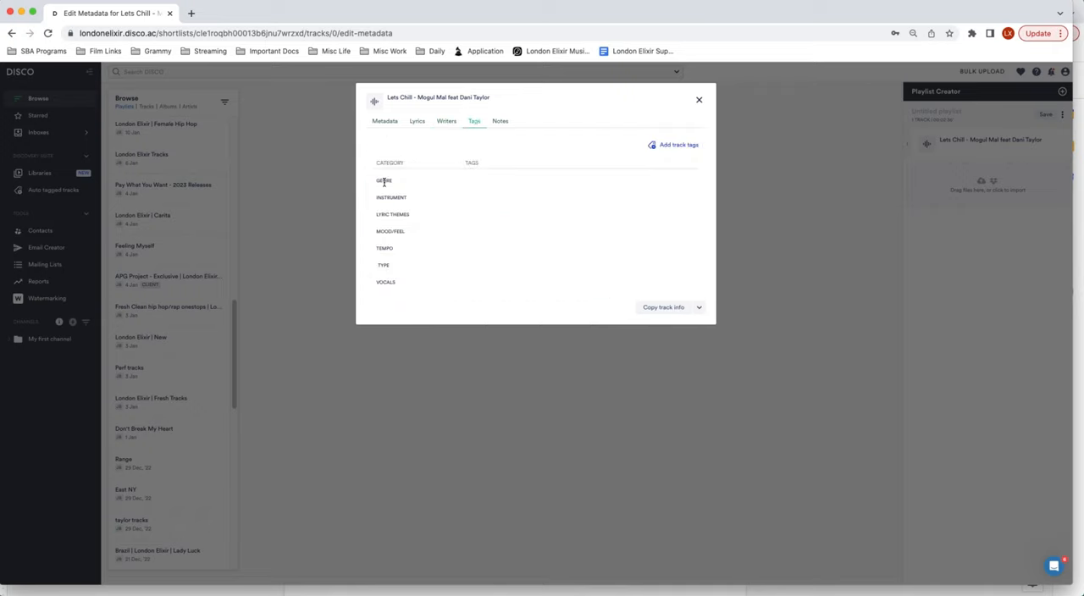
Step: Write a note saying the song is unreleased and a clean version
click(500, 122)
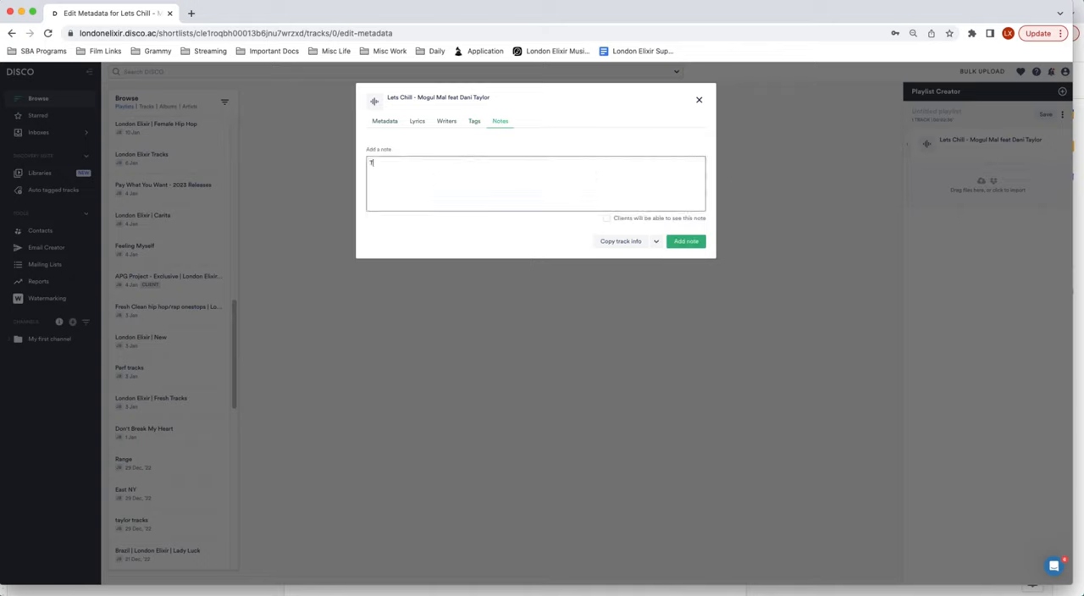
text(This song is C)
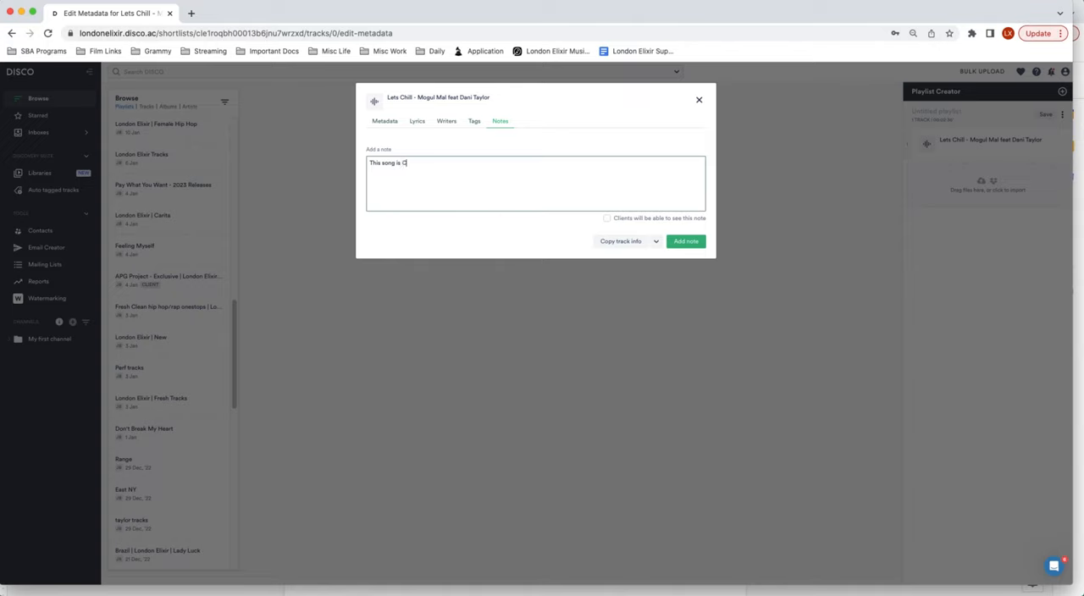
text(unreleased.)
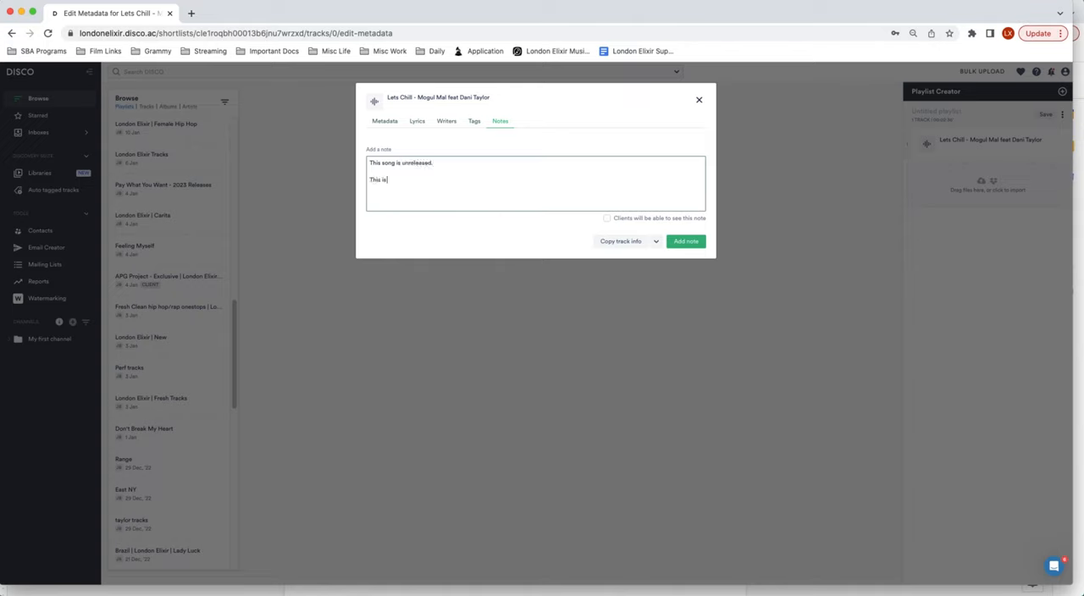
text(a clean version.)
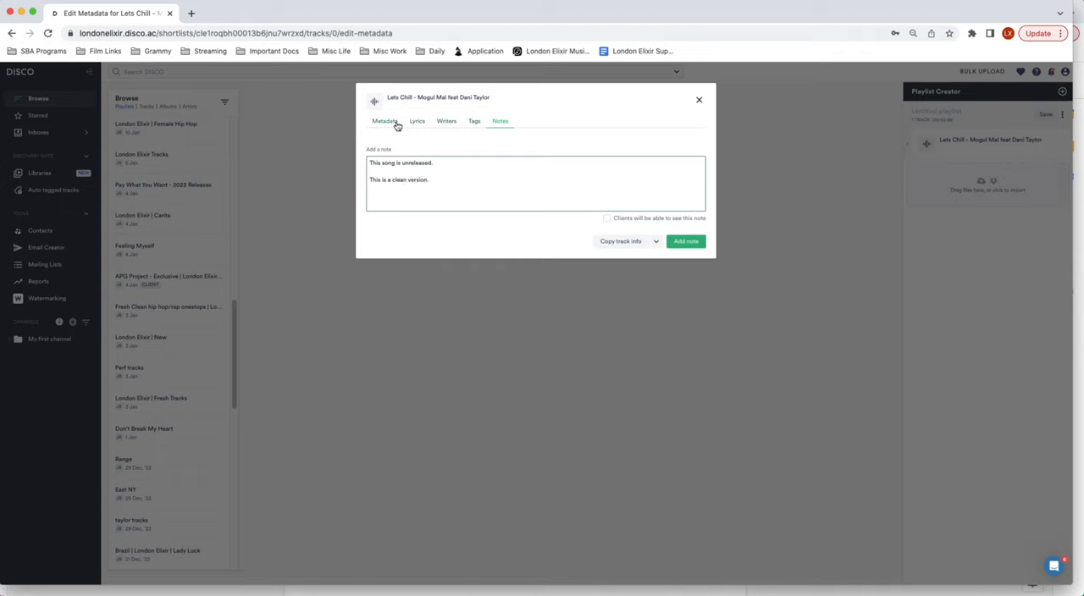
Step: In the main details, enter 'London' and set the genre to Hip Hop/R&B
click(384, 122)
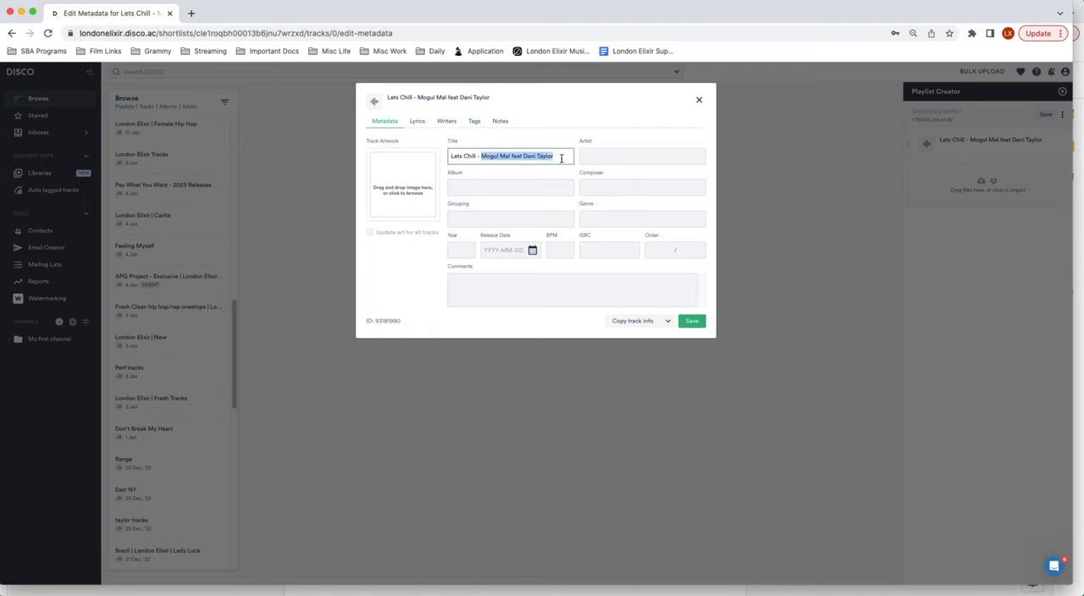
click(642, 156)
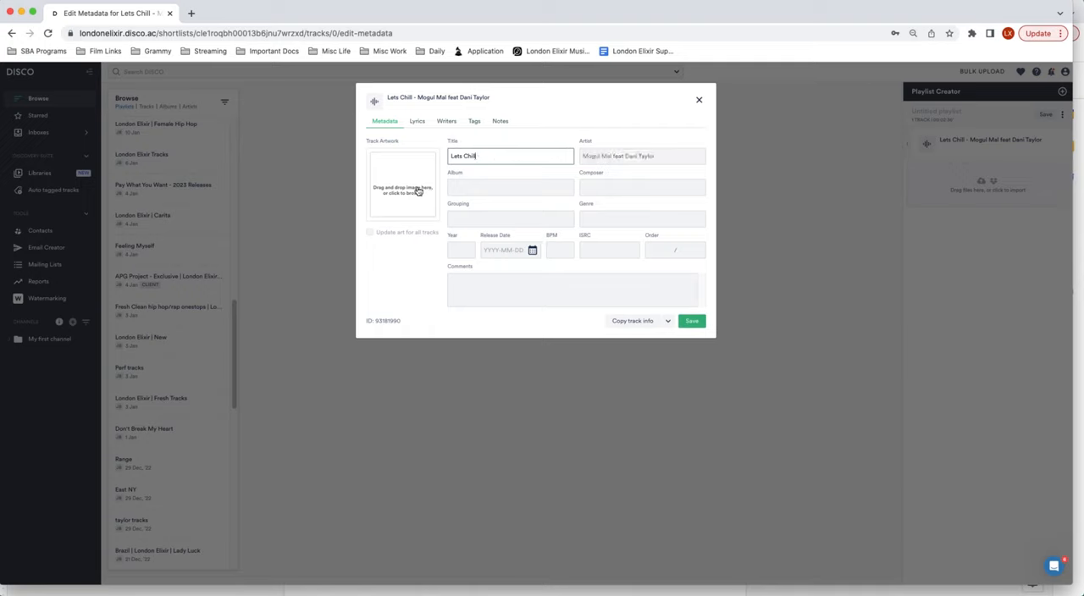
click(403, 184)
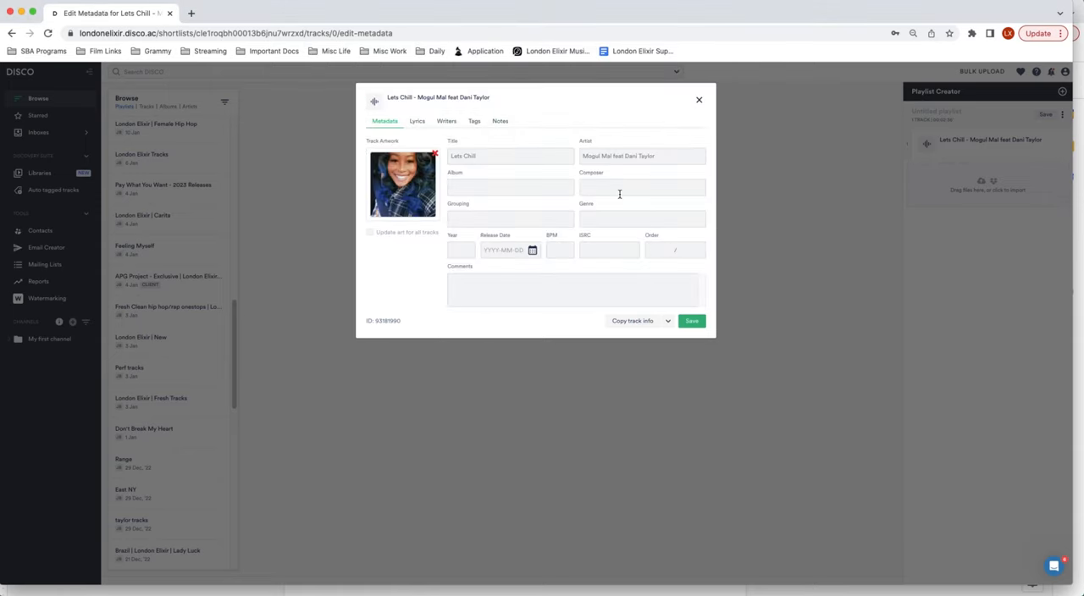
text(London)
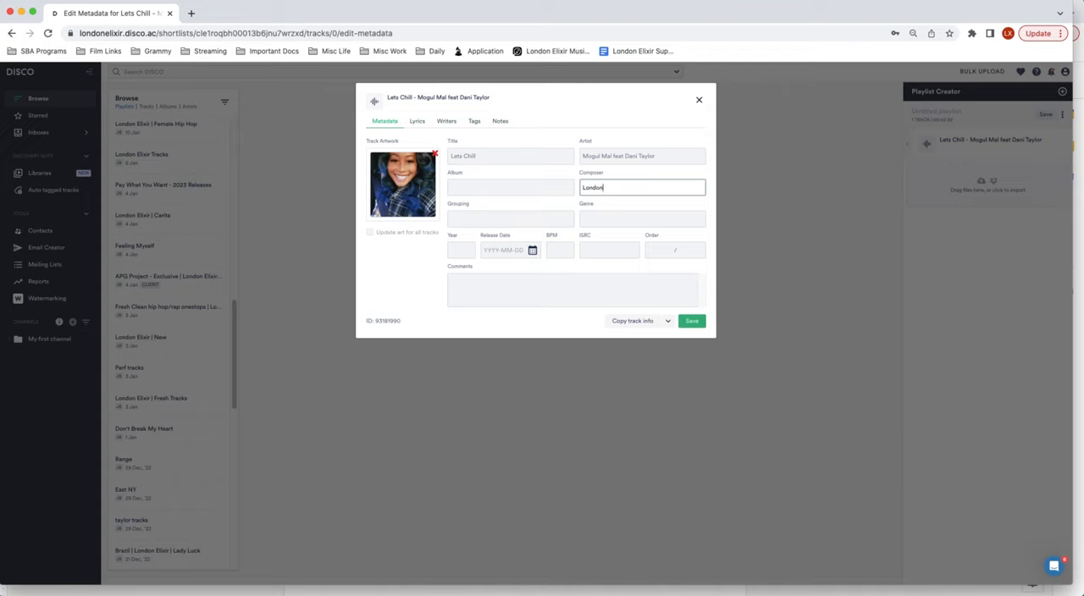
click(641, 219)
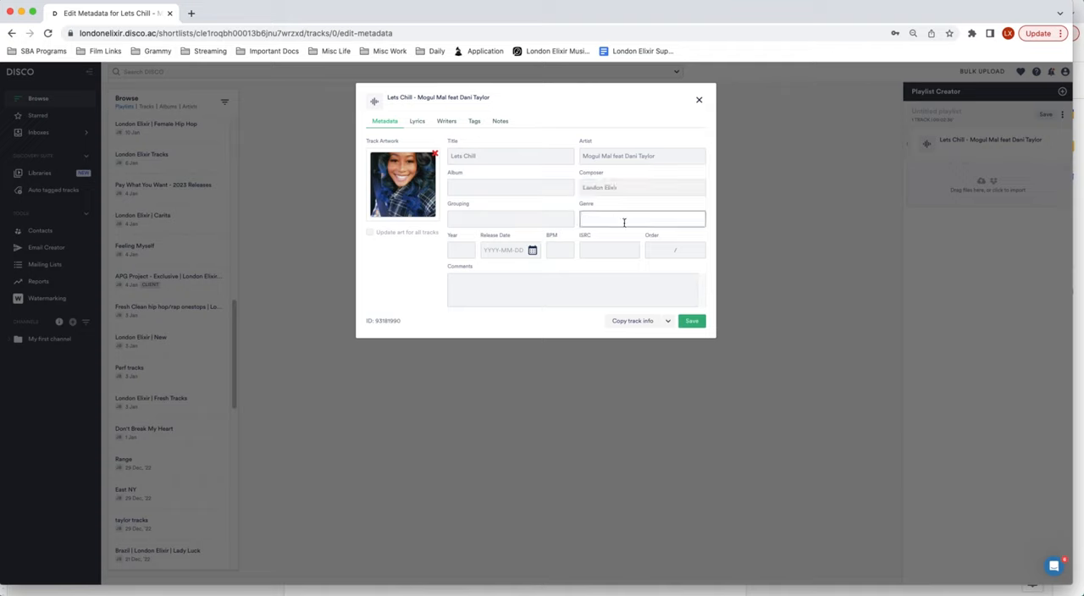
text(Hip Ho)
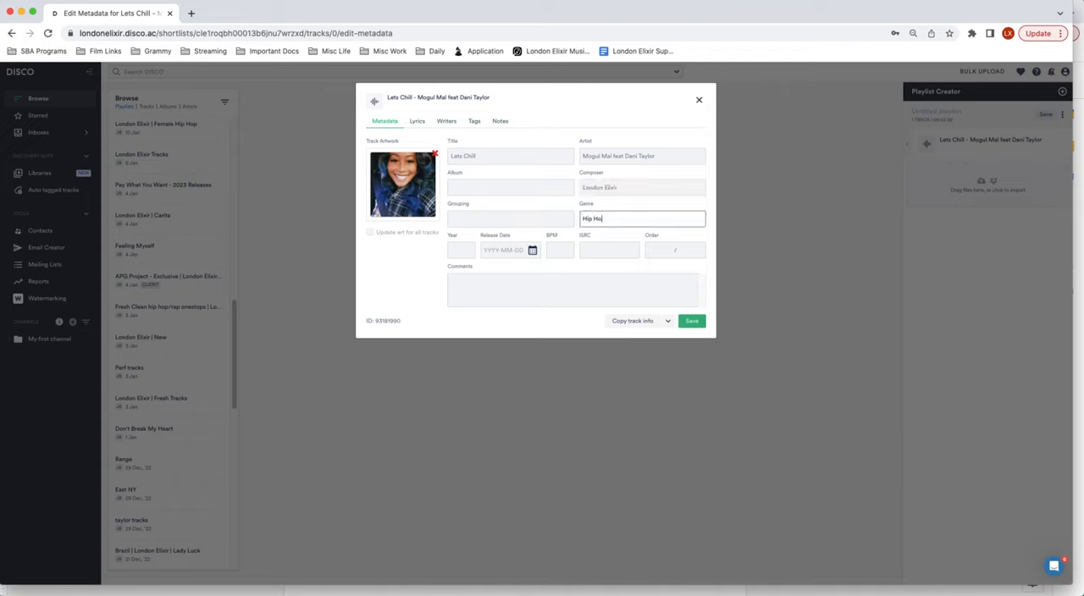
text(p/R&B)
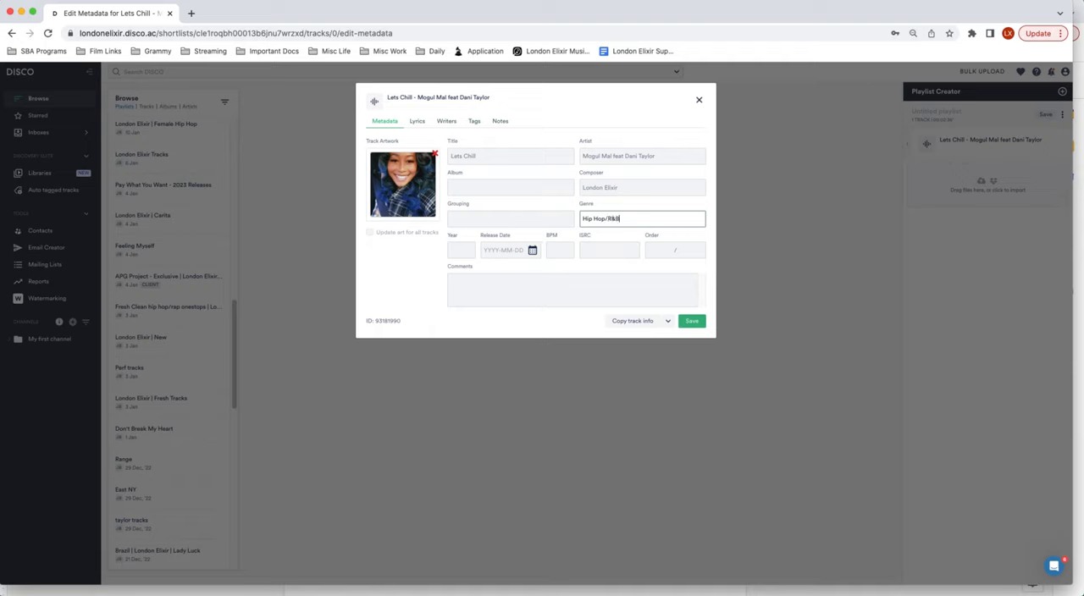
Step: Add comments listing Contact info, Publishing and Splits
click(575, 288)
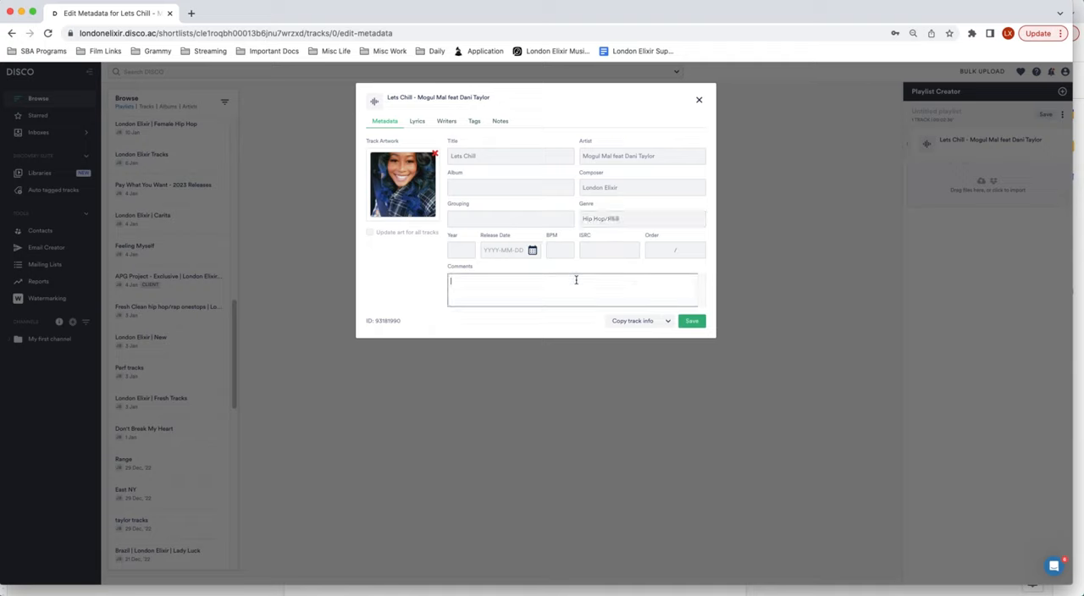
text(C on)
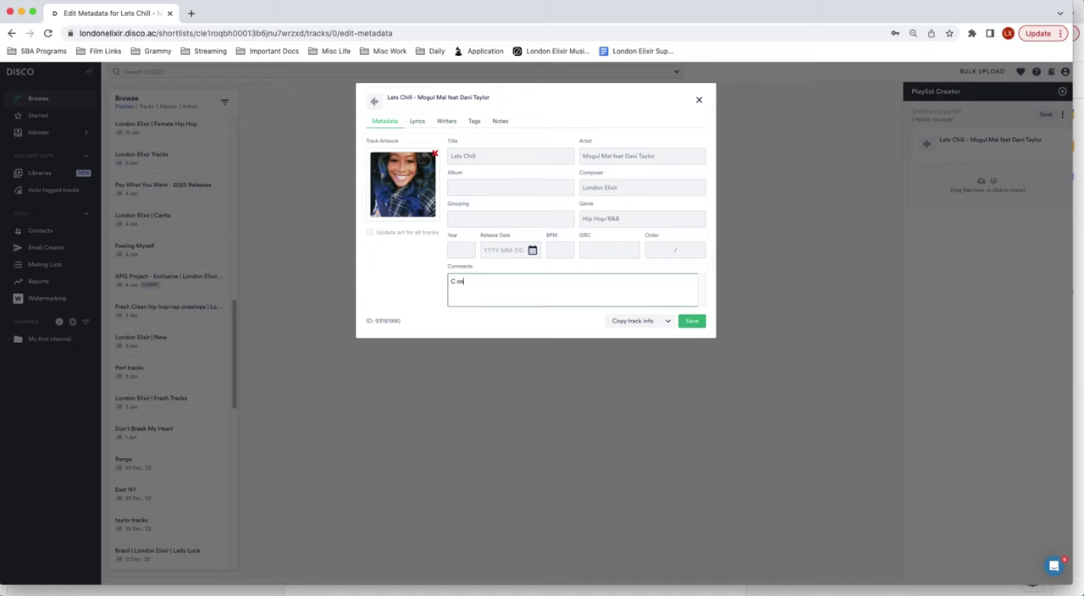
text(ontact Info)
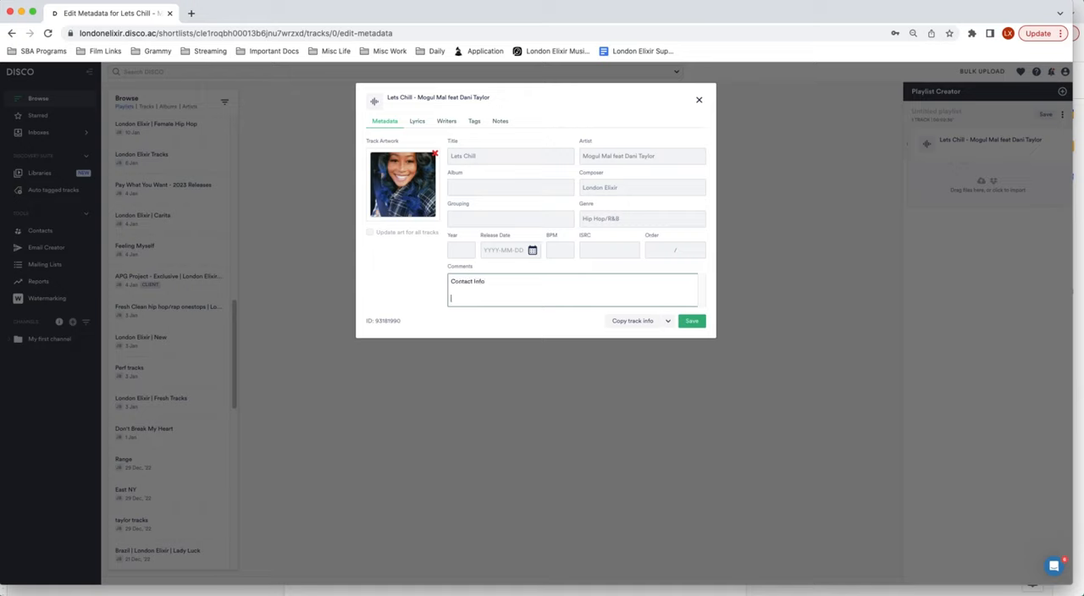
text(Publishing)
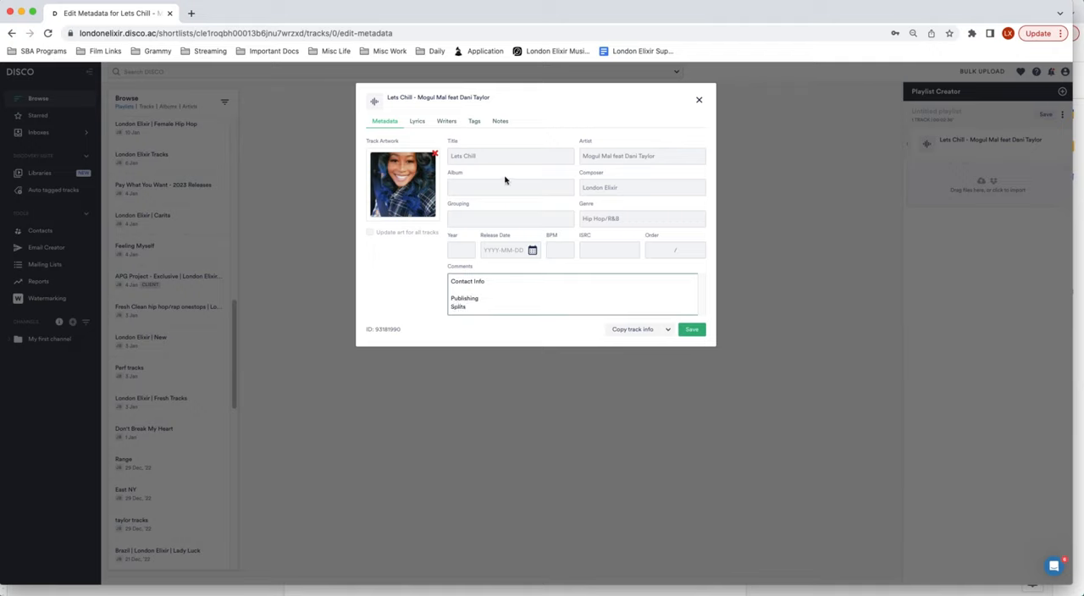
click(510, 186)
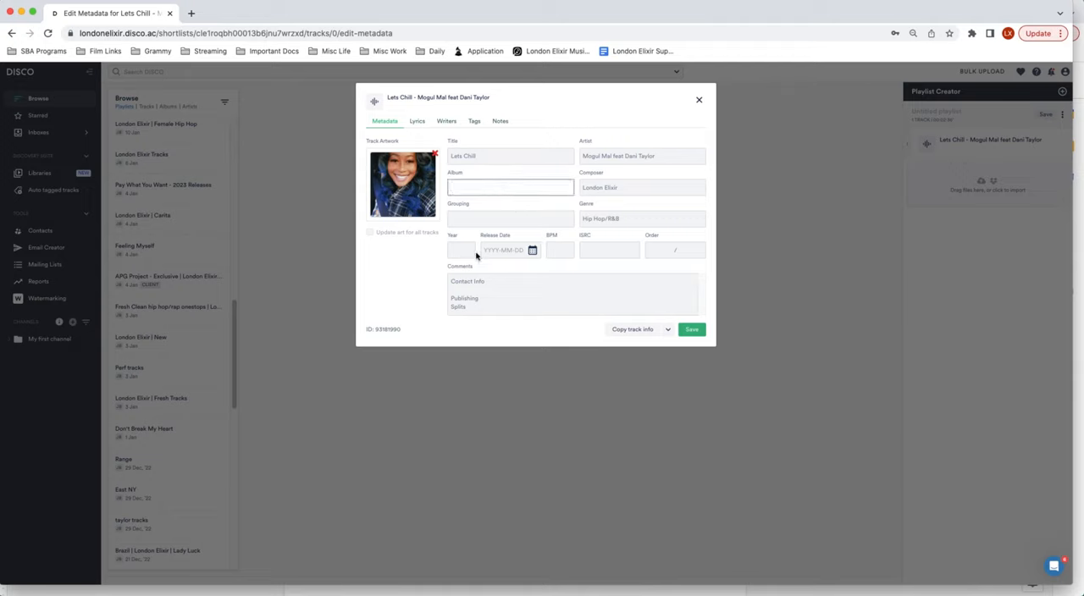
Step: Pick a release date from the calendar, save with BPM 86, and close the editor
click(505, 251)
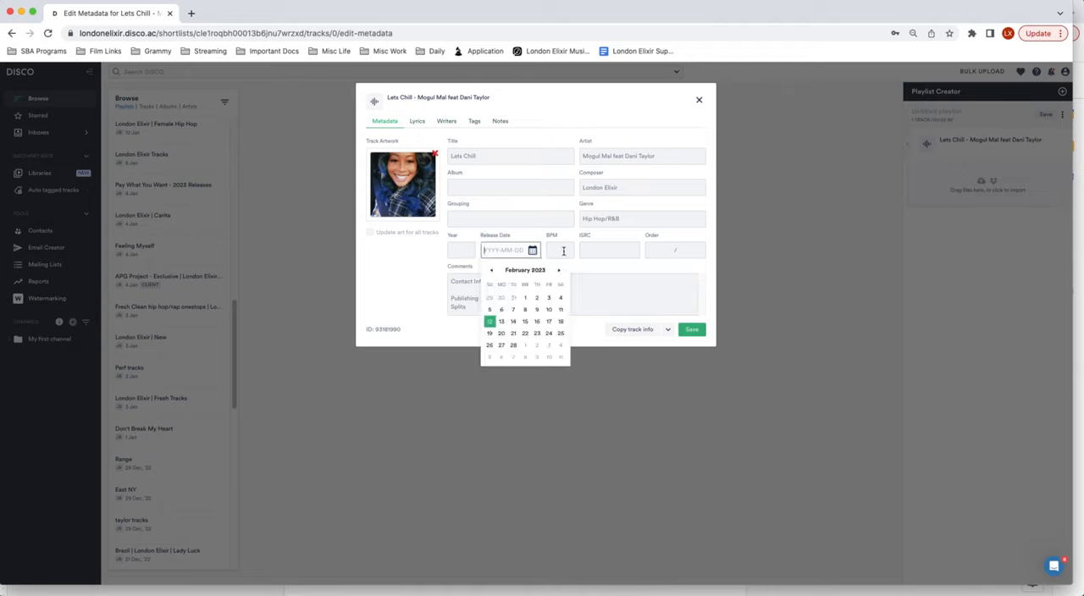
click(549, 332)
text(88)
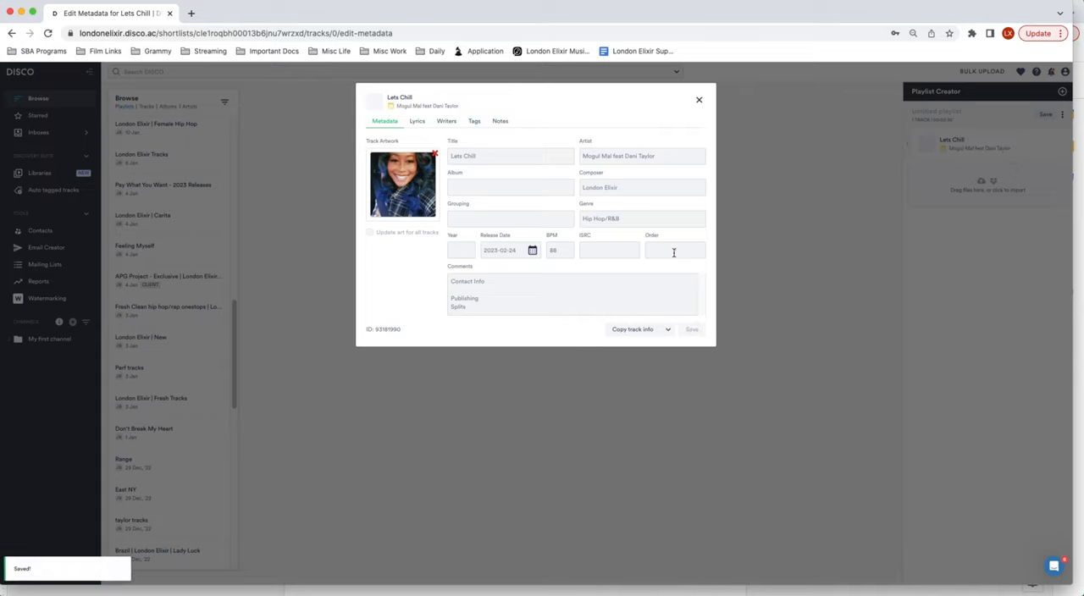
click(698, 100)
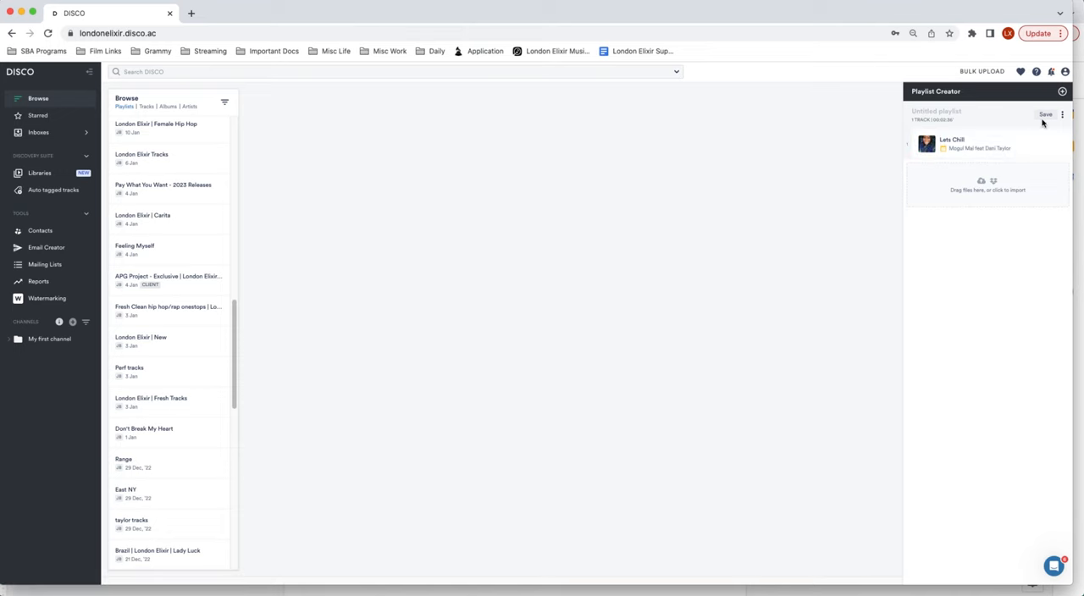
Step: Start saving the playlist with Client Version and Album options turned on
click(1045, 115)
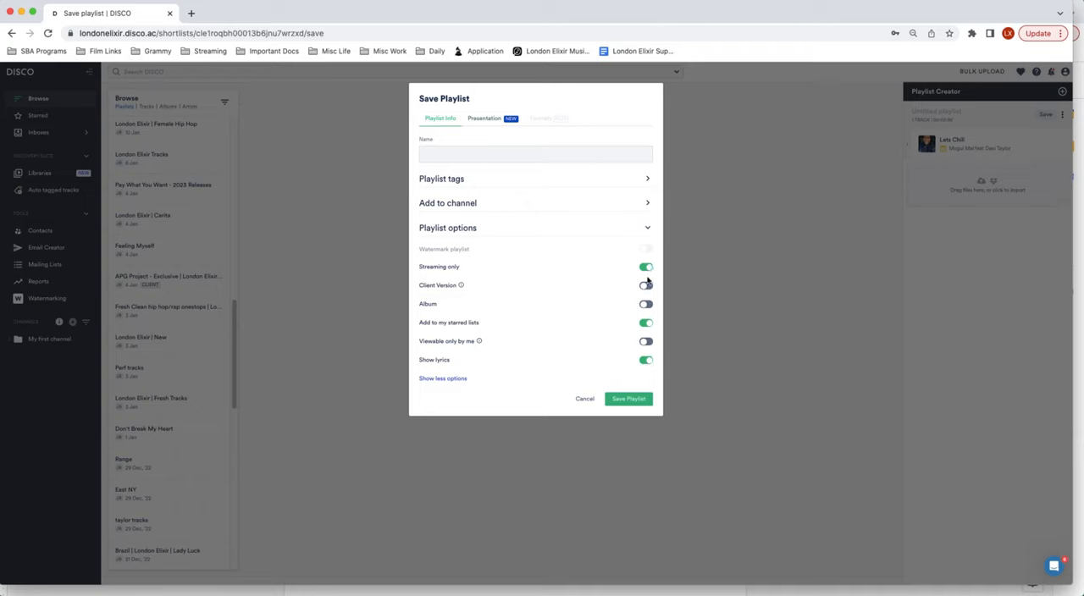
click(645, 284)
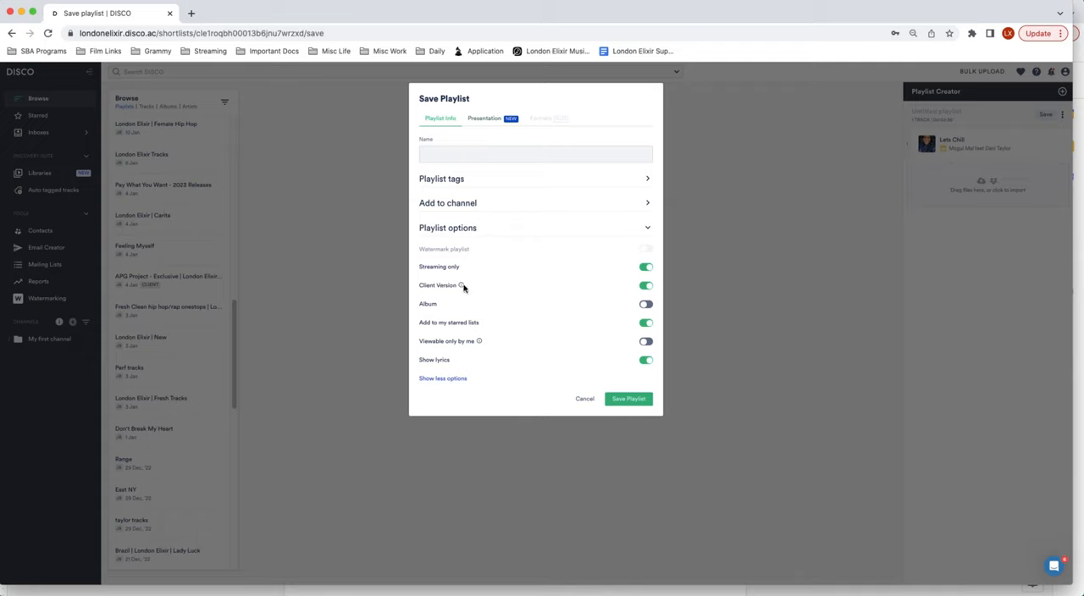
mouse_move(461, 285)
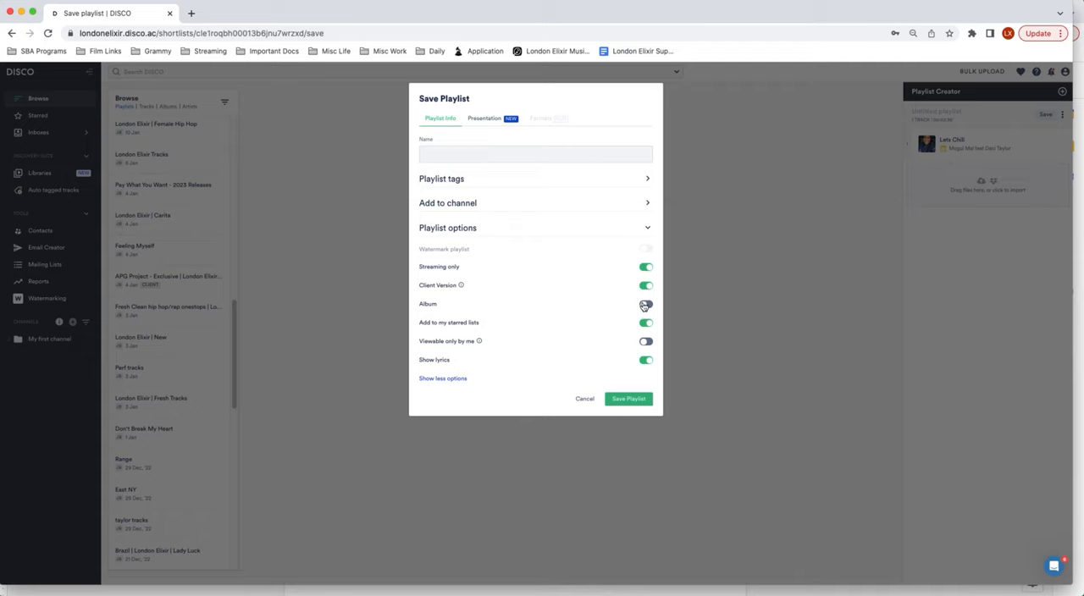
click(646, 304)
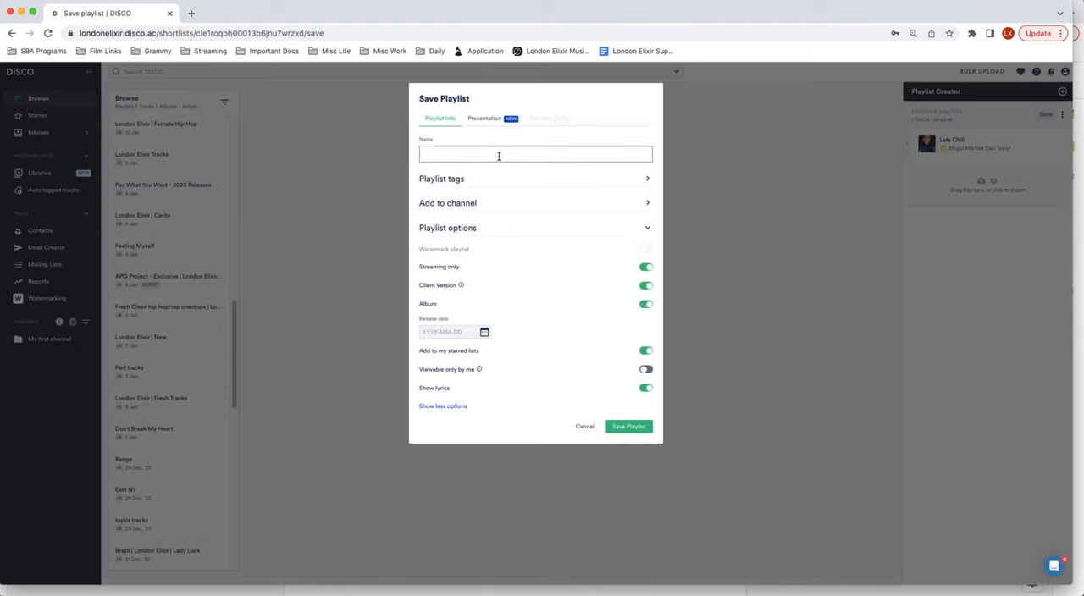
Step: Name the playlist 'My playlist' and save it to generate a shareable link
text(My)
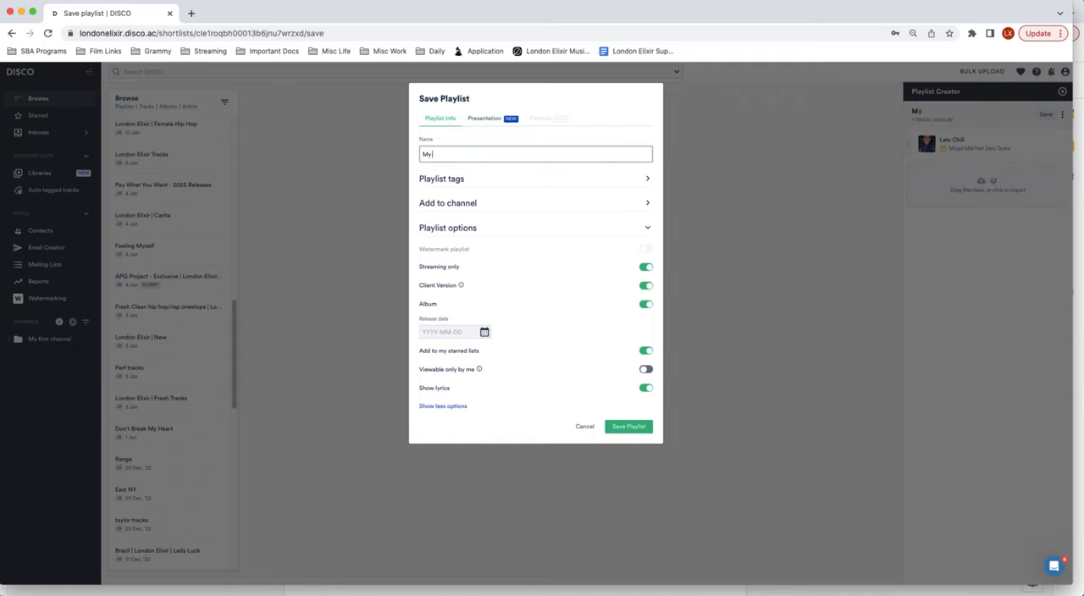
text(playlist)
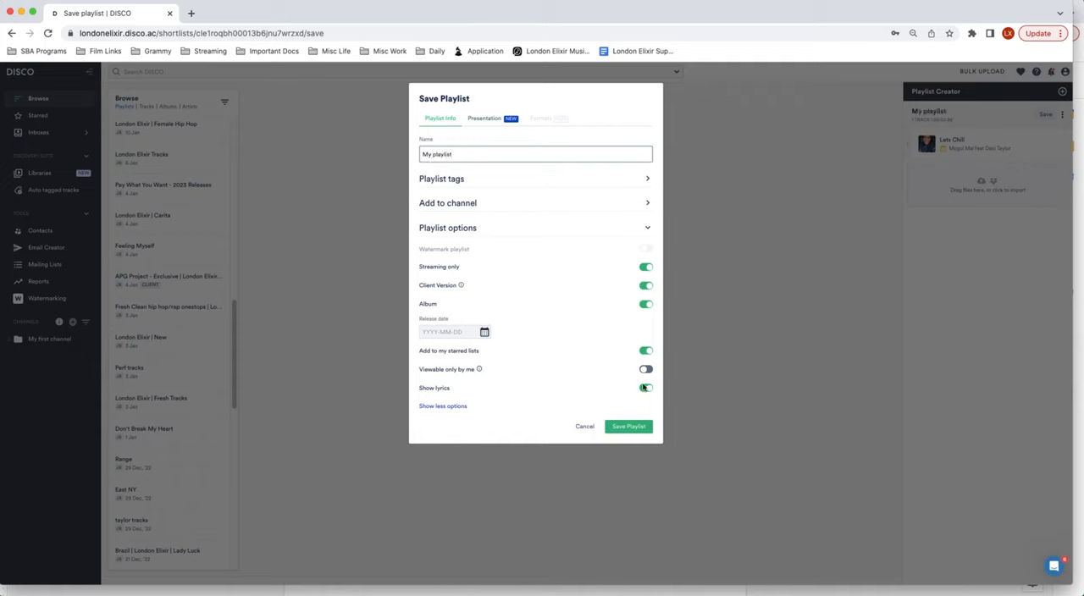
click(628, 427)
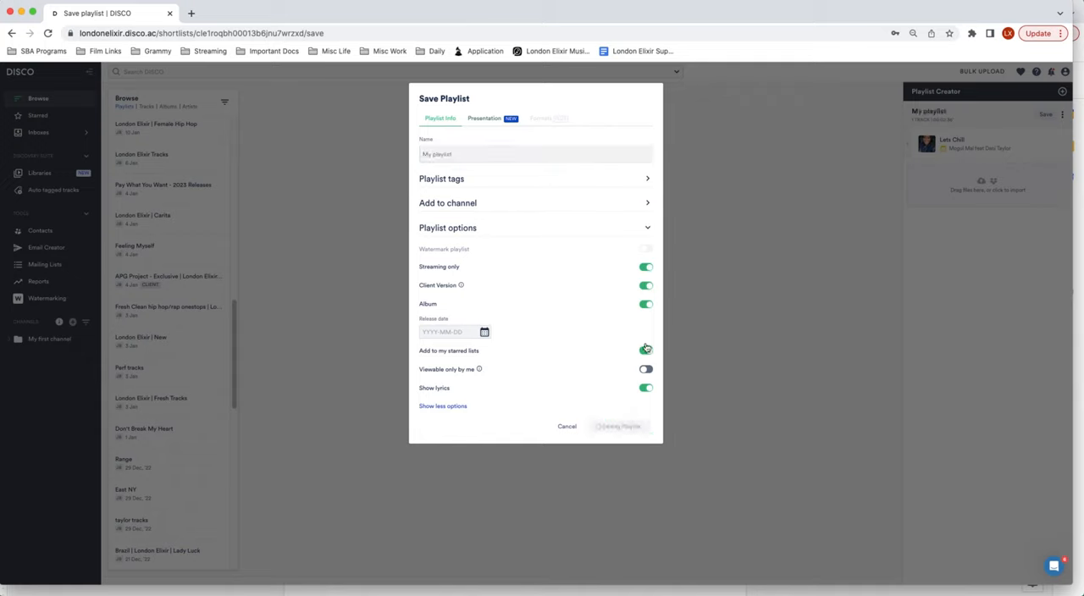
click(620, 427)
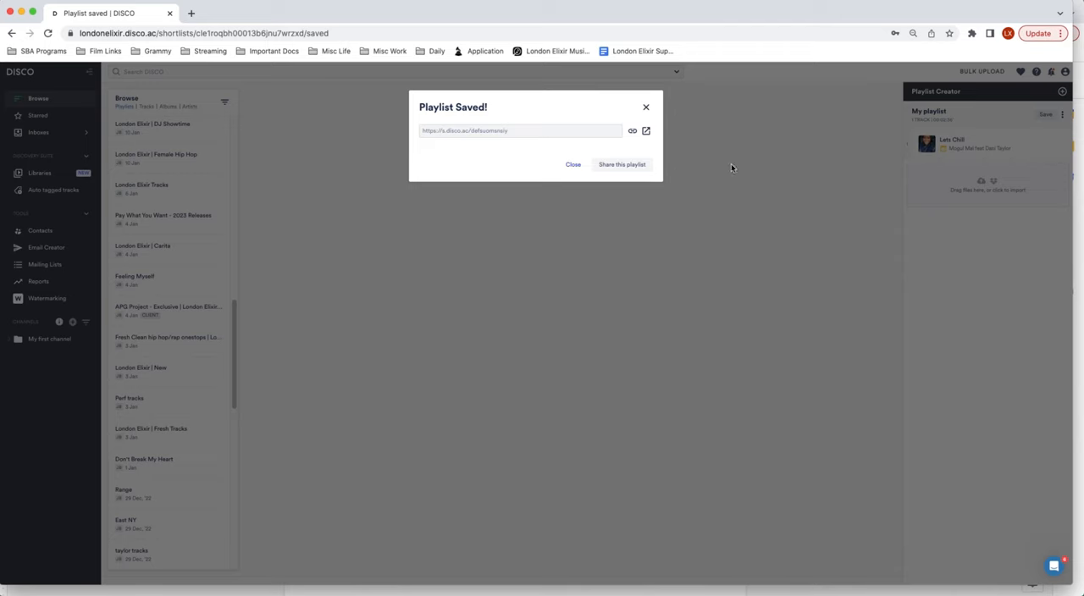
Step: Close the Playlist Saved confirmation
click(1050, 72)
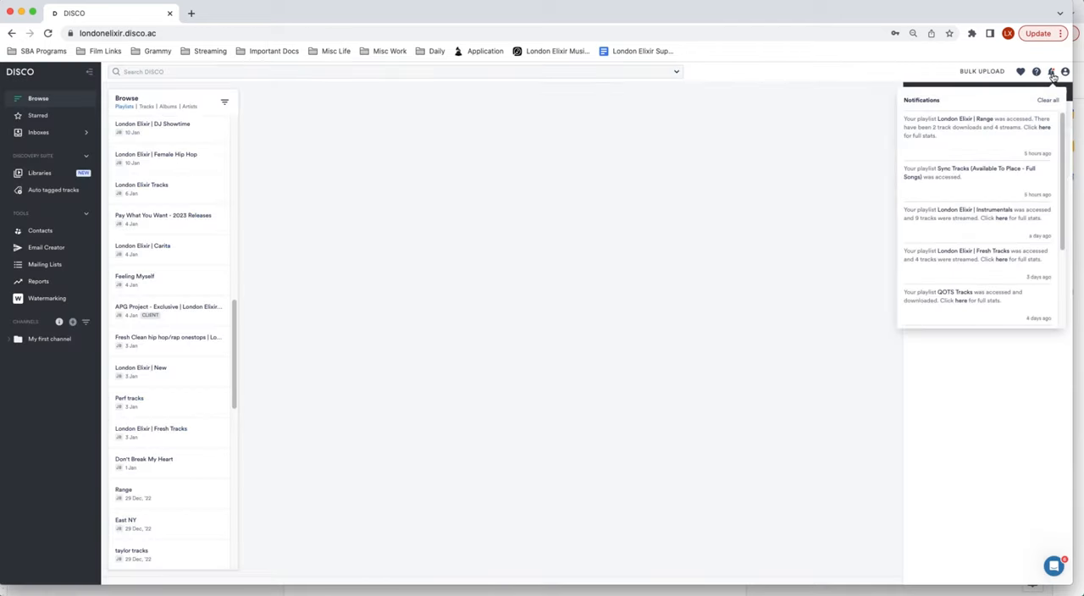
mouse_move(1011, 125)
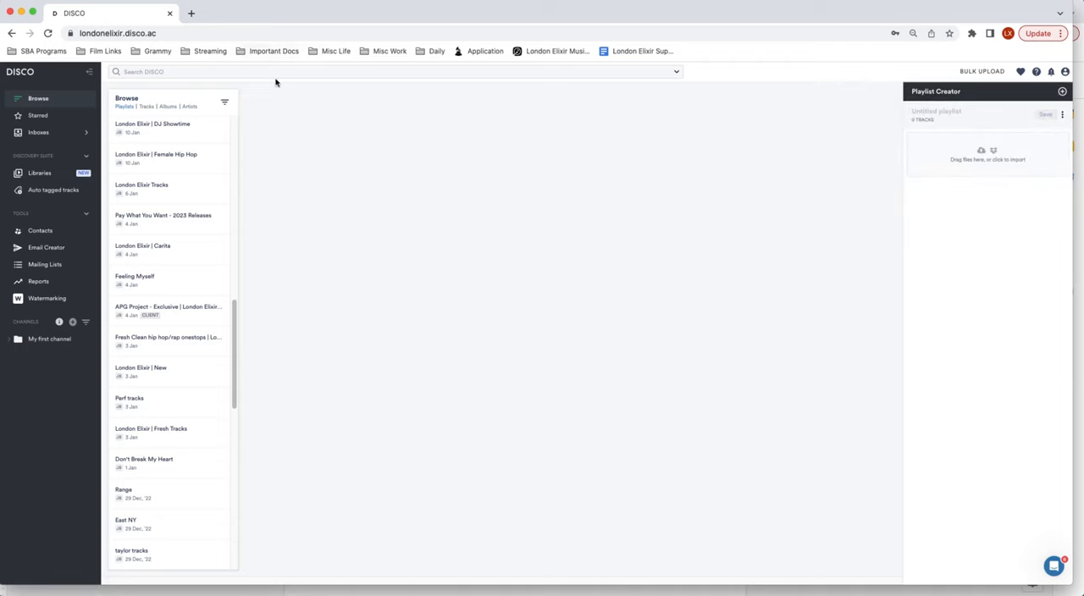
mouse_move(984, 27)
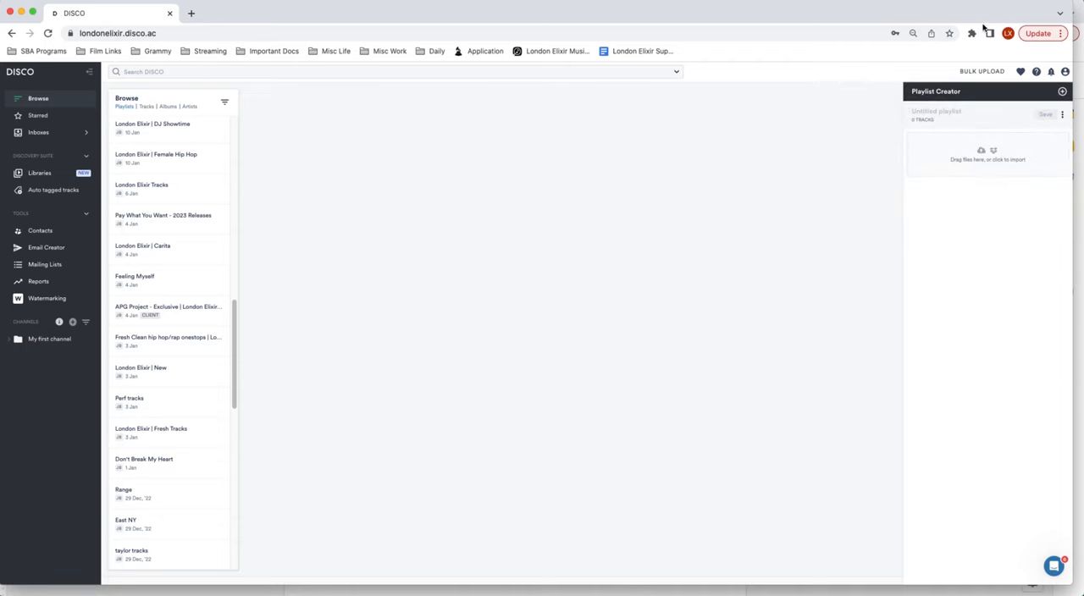